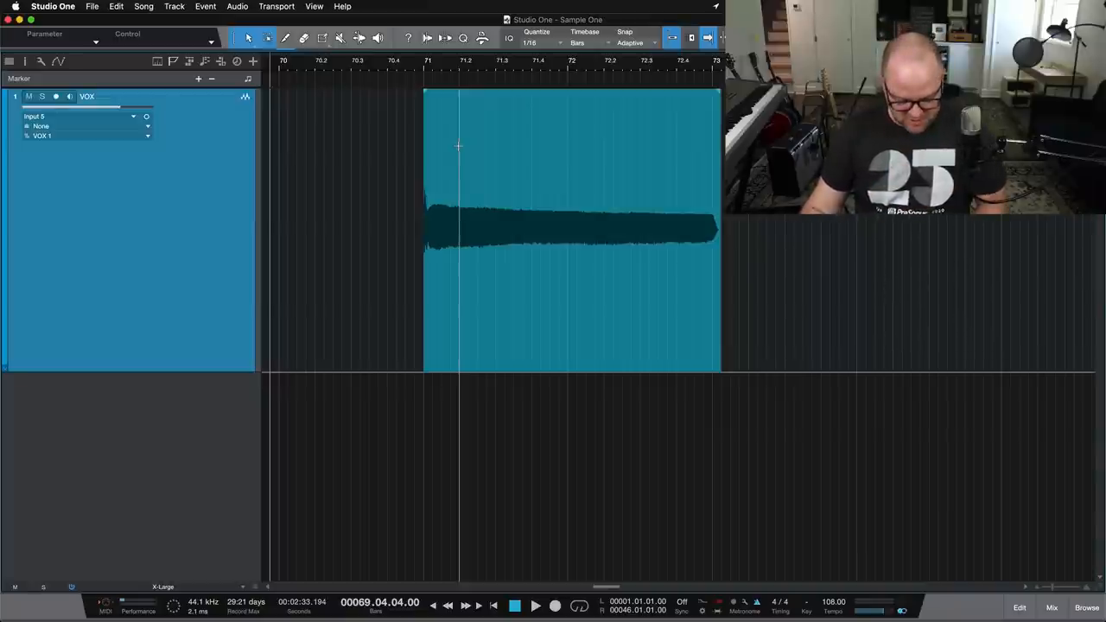
Step: Show the Browser's instrument list and collapse the Presence preset list
click(1087, 608)
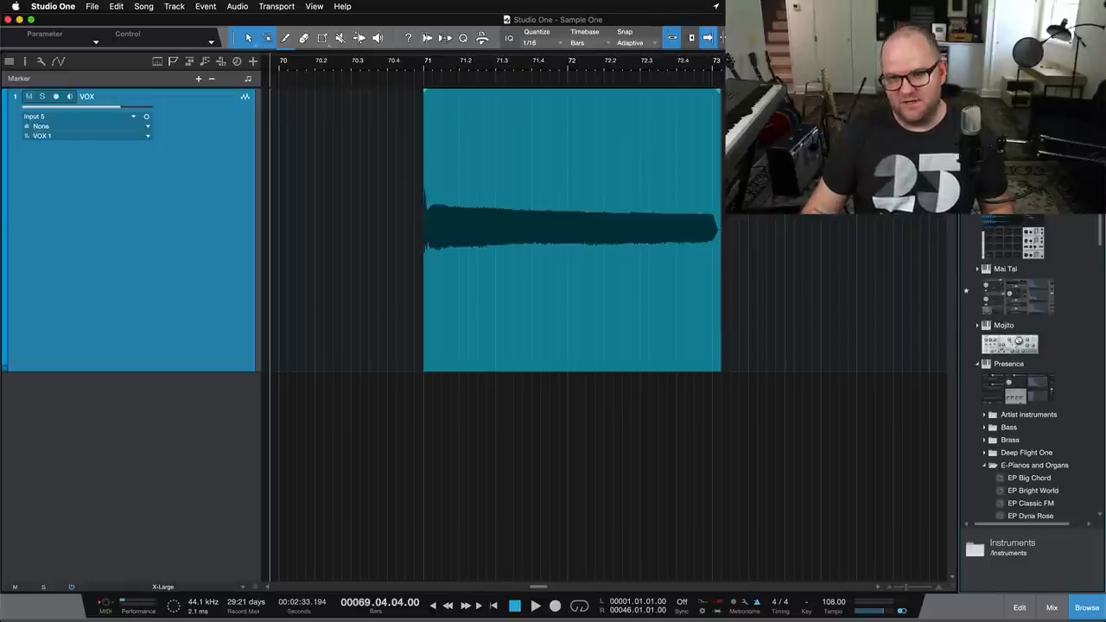
scroll(down, 3)
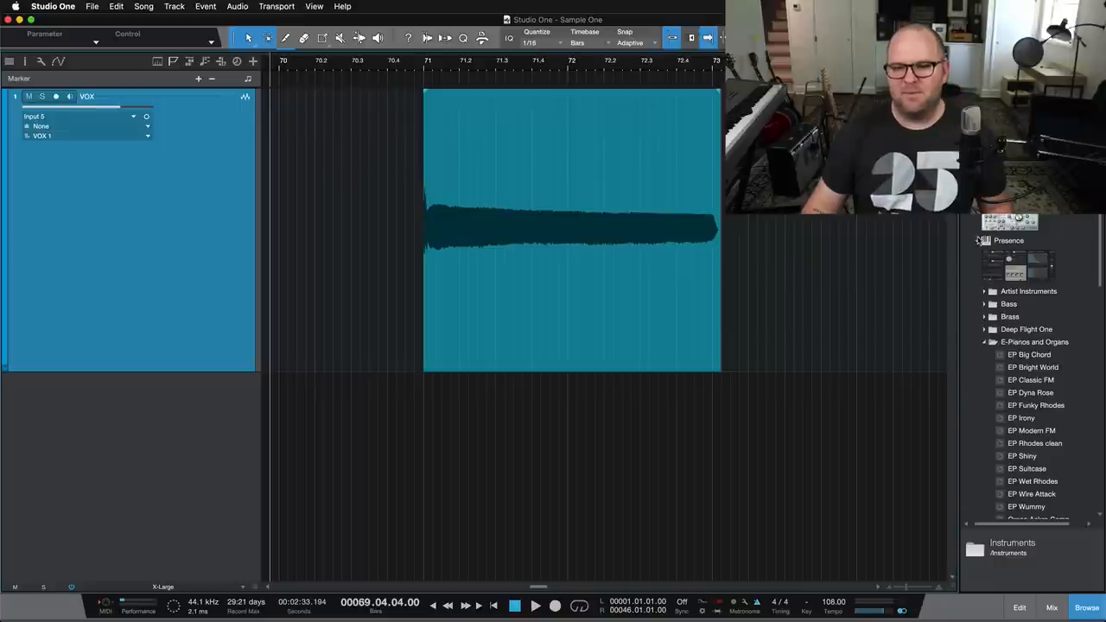
click(1009, 240)
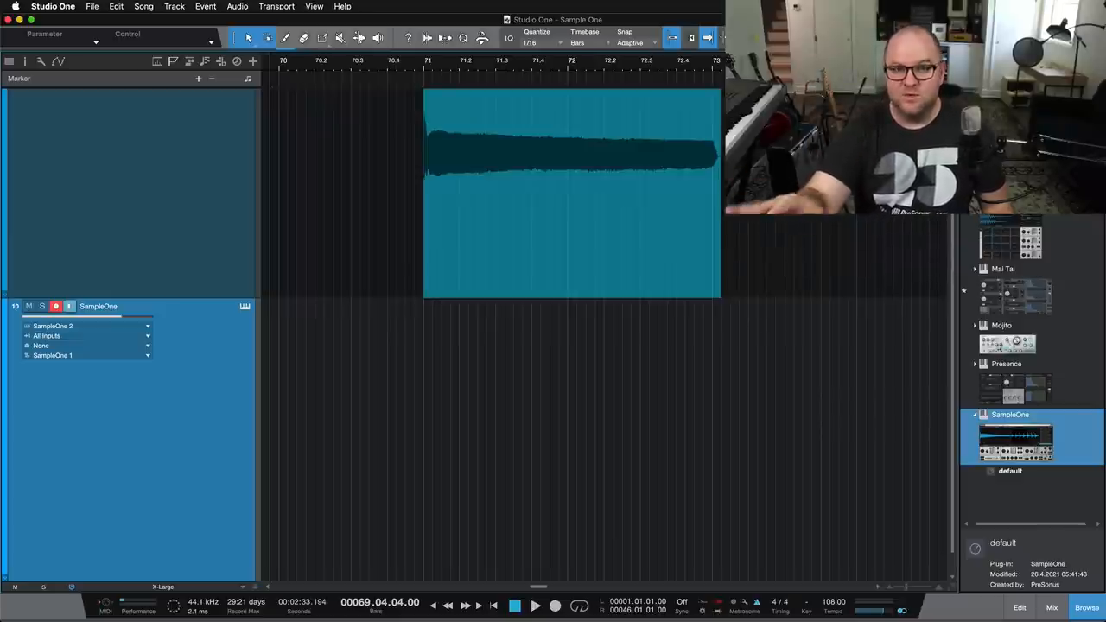
mouse_move(685, 47)
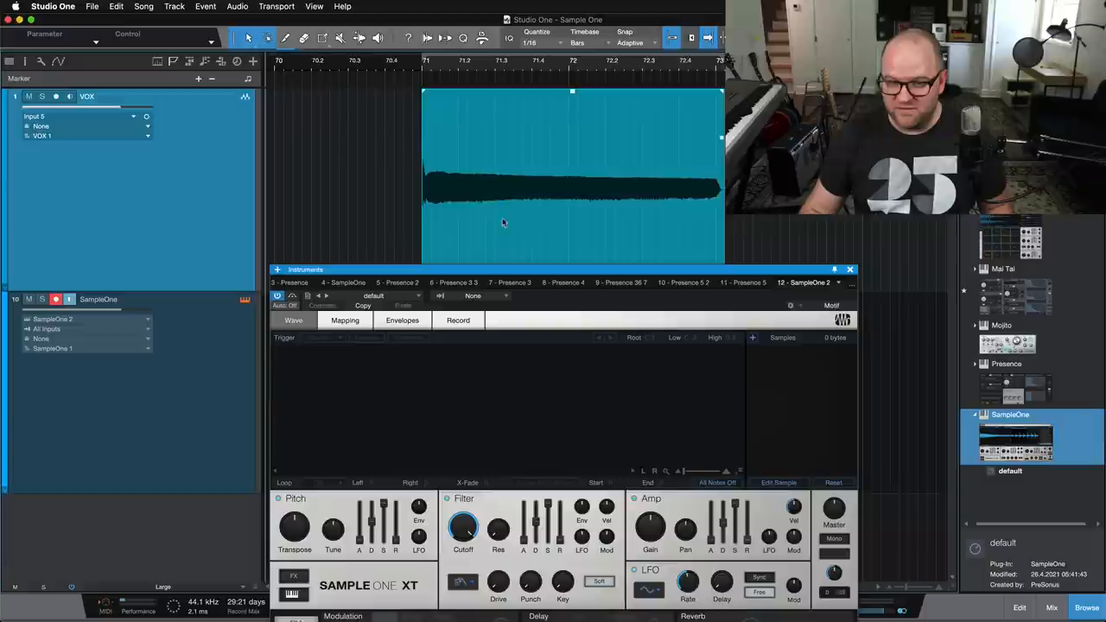
mouse_move(479, 227)
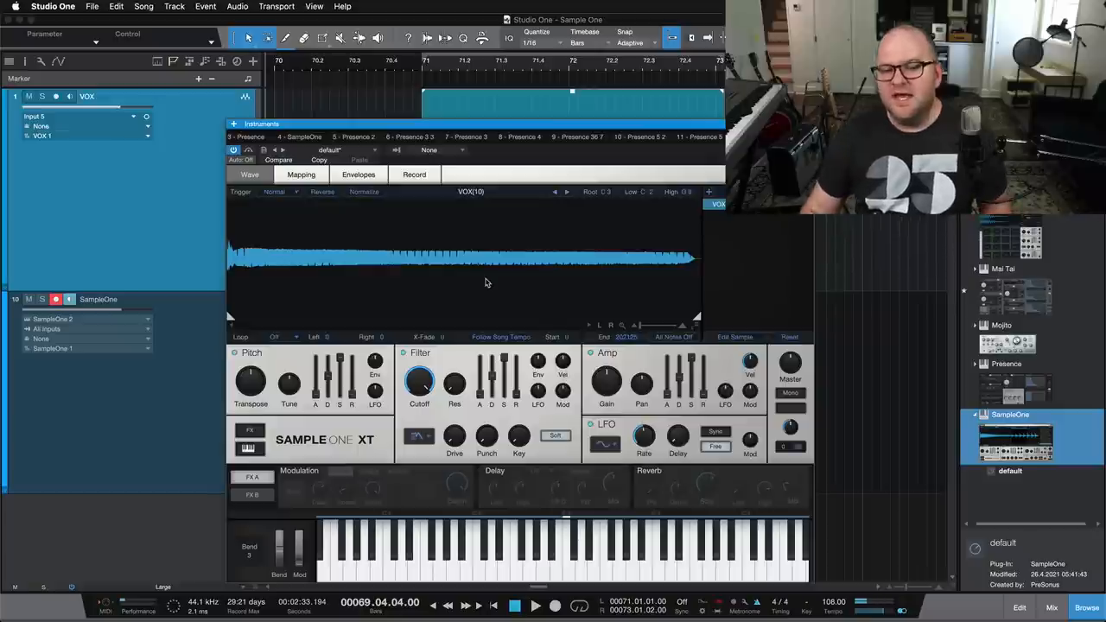
mouse_move(644, 194)
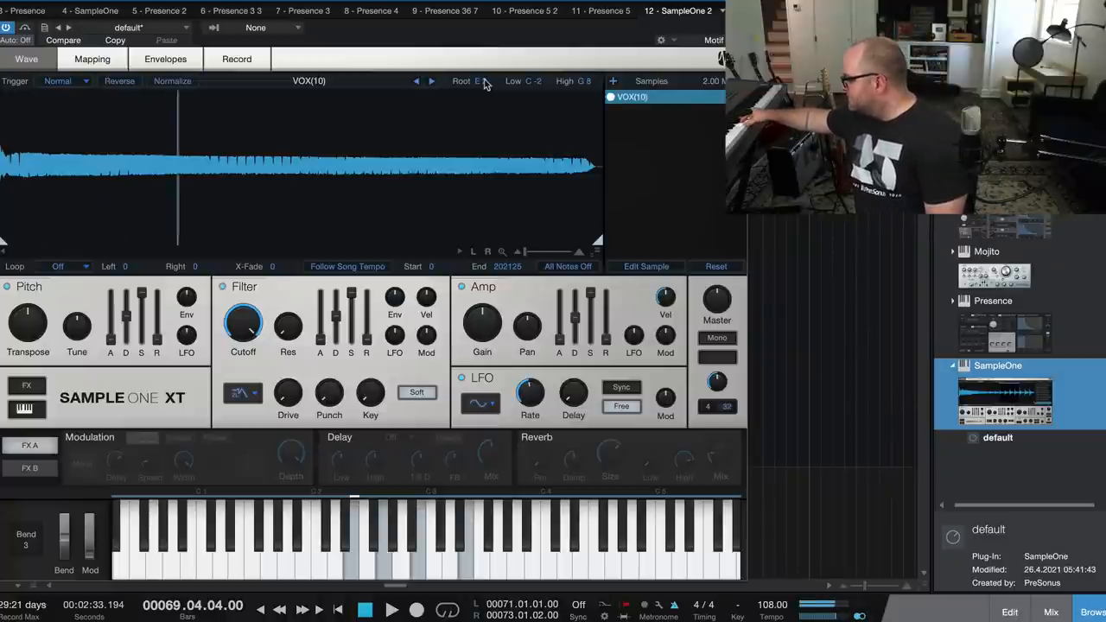
click(372, 527)
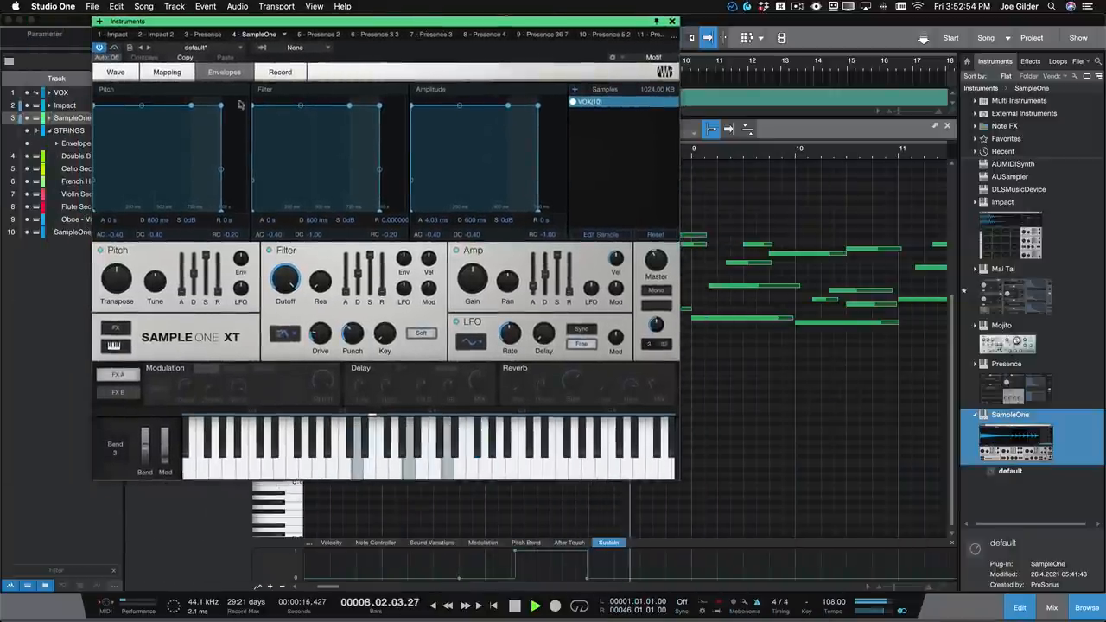
Step: Switch SampleOne XT to the Wave view to show the VOX sample waveform
click(115, 71)
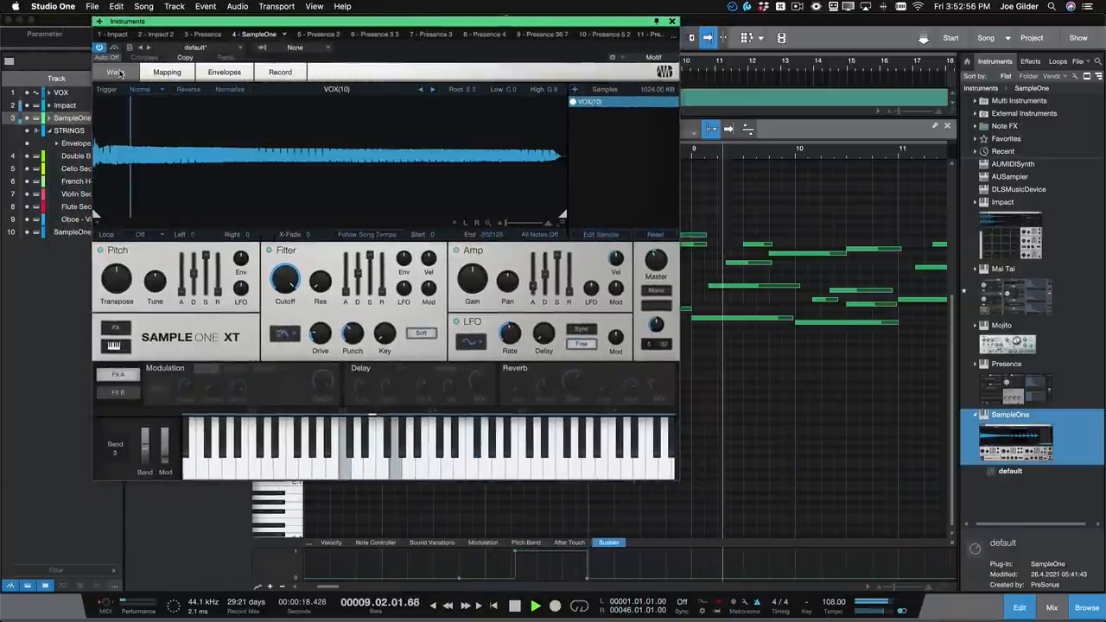